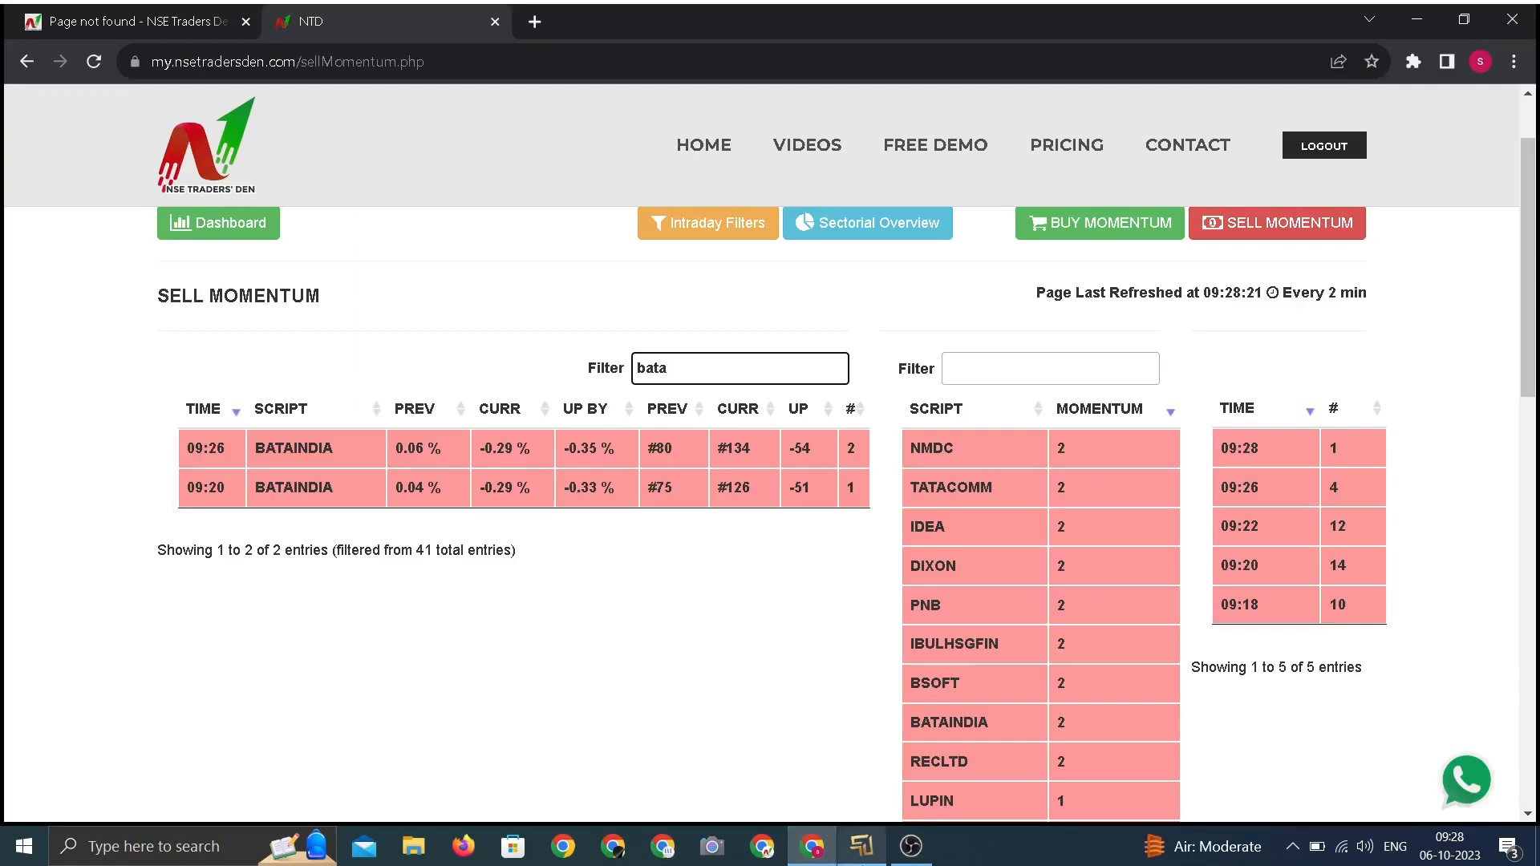
Step: Switch from the Traders Den browser view to the BATAINDIA M1 chart in Kite Forex
left_click(860, 847)
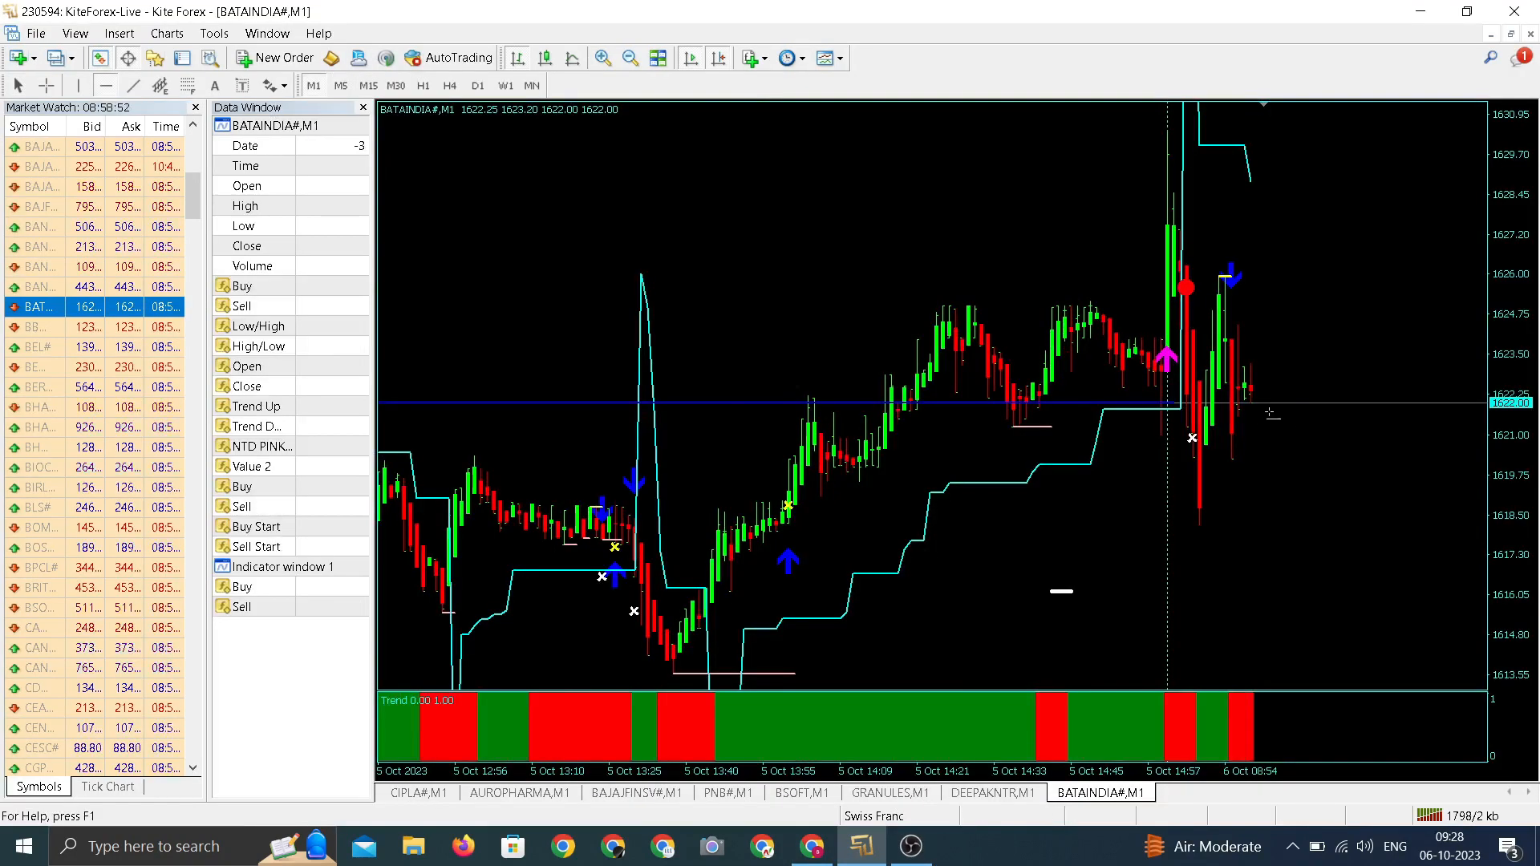